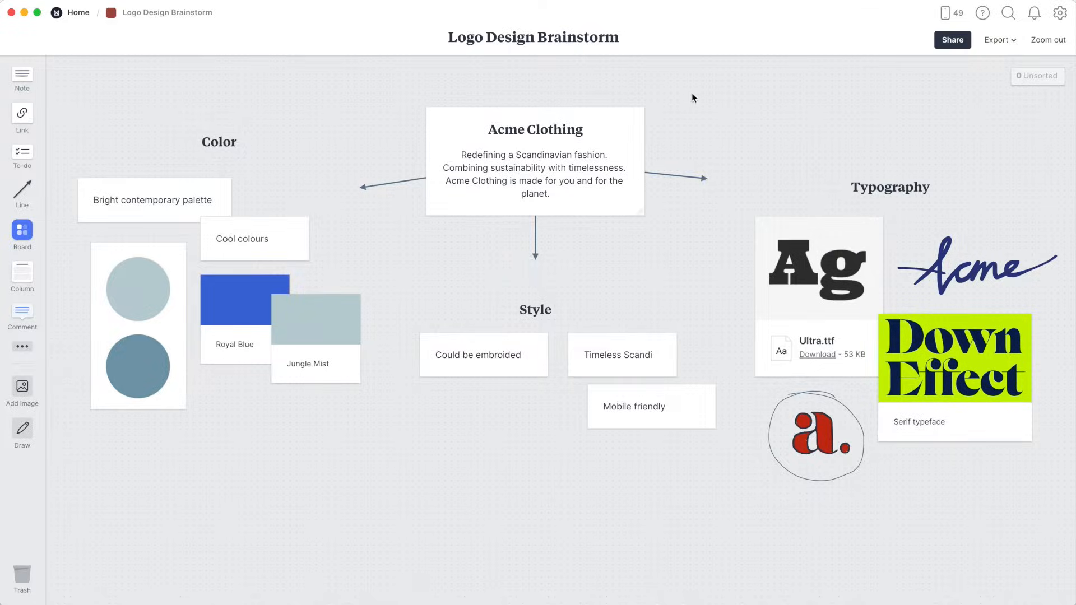
click(952, 39)
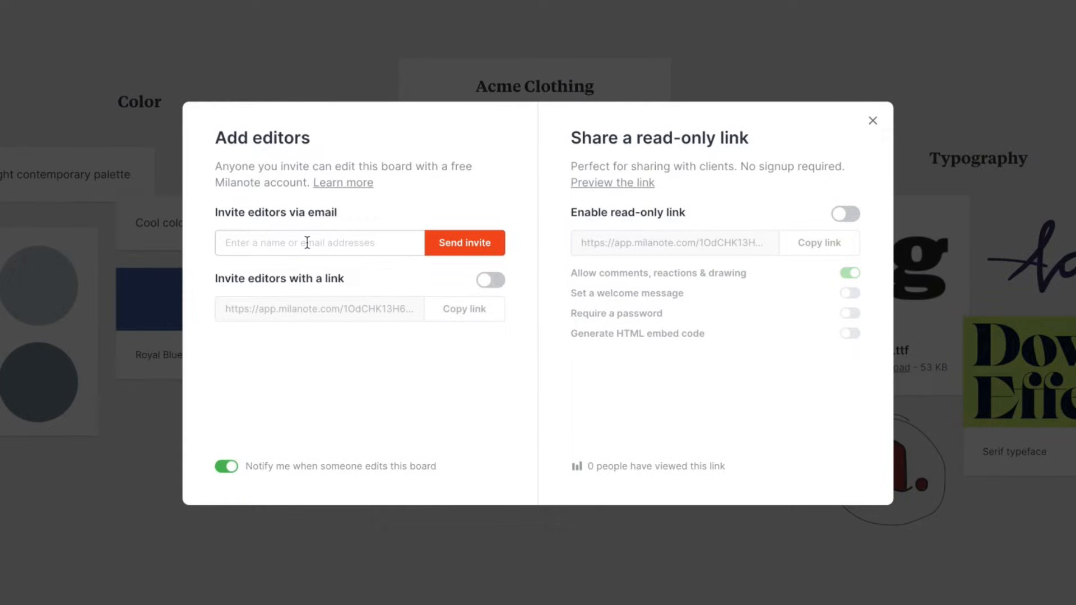
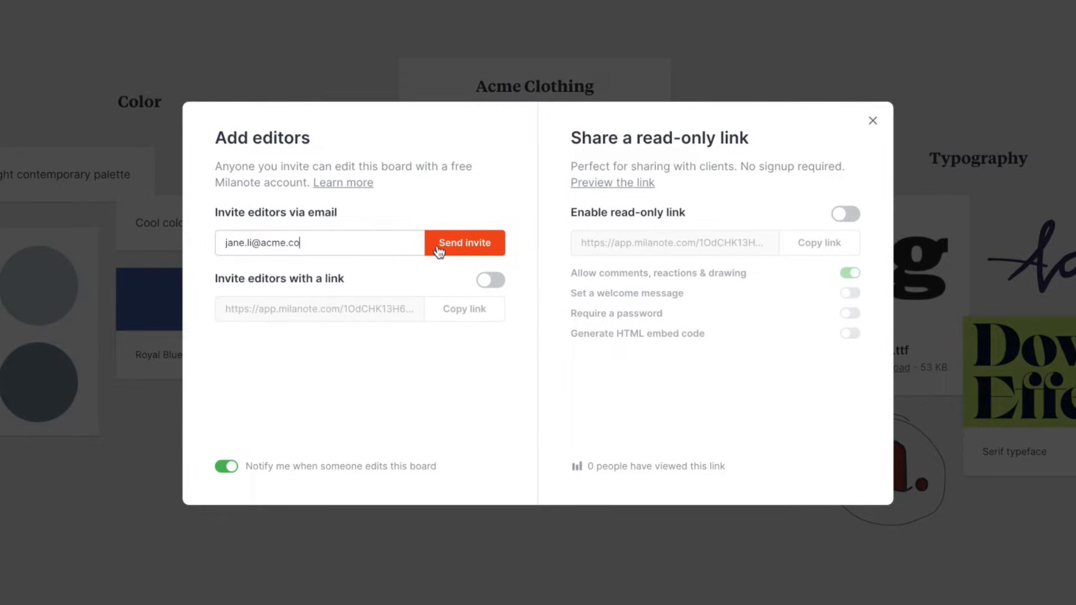
click(464, 242)
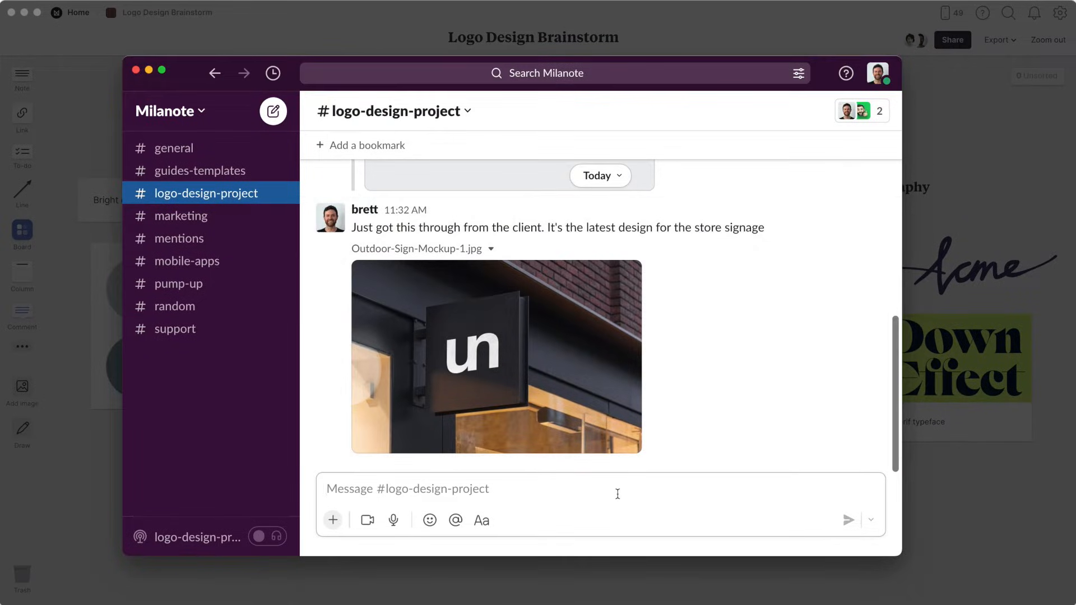
Step: Start a message in #logo-design-project: 'Hey all, please add'
text(Hey all, please add)
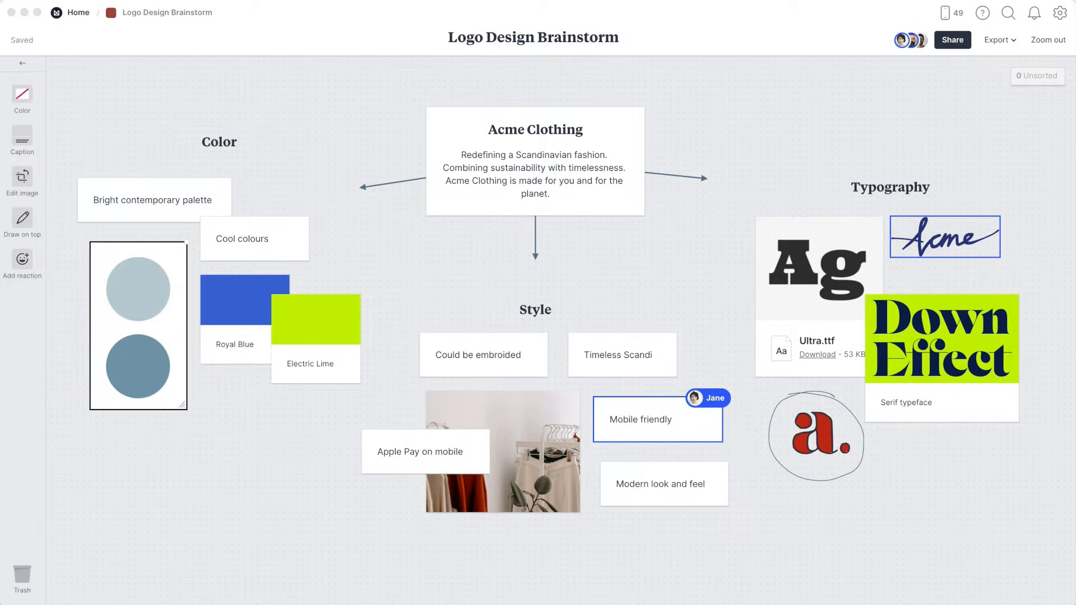
Step: Watch the collaborator's live edits appear, then open the board's sharing options
click(952, 40)
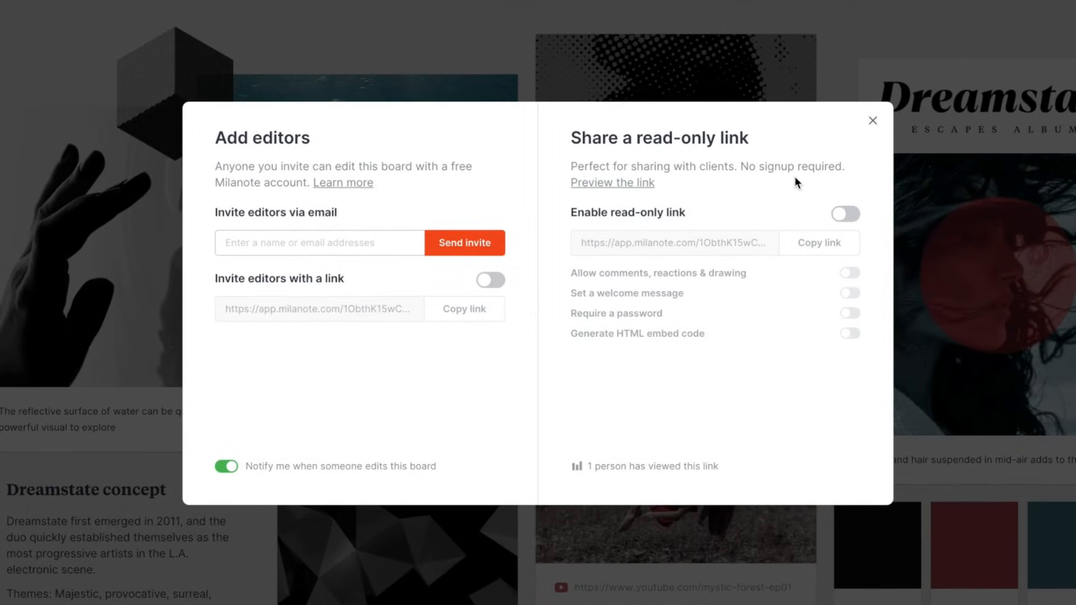
Step: Enable and copy a commentable read-only link, then open it and start commenting 'Love this pa'
click(845, 214)
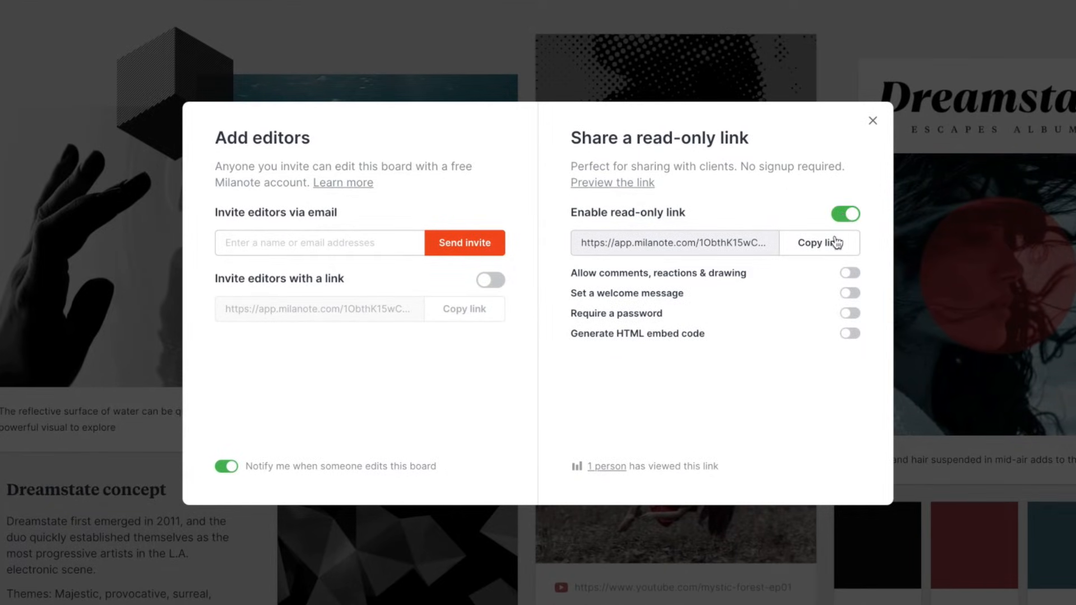
click(849, 272)
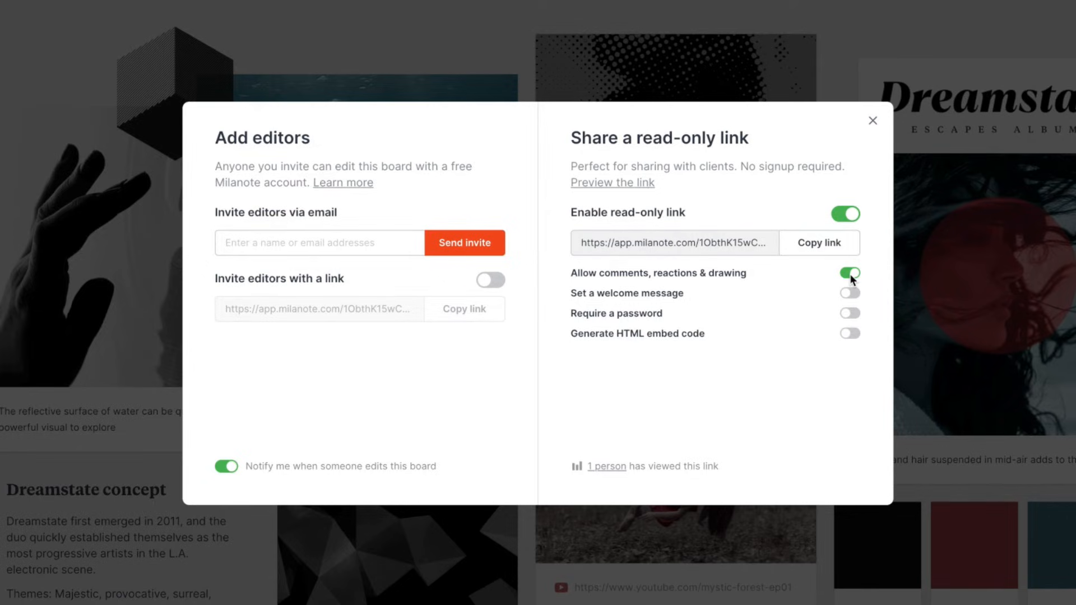
click(849, 294)
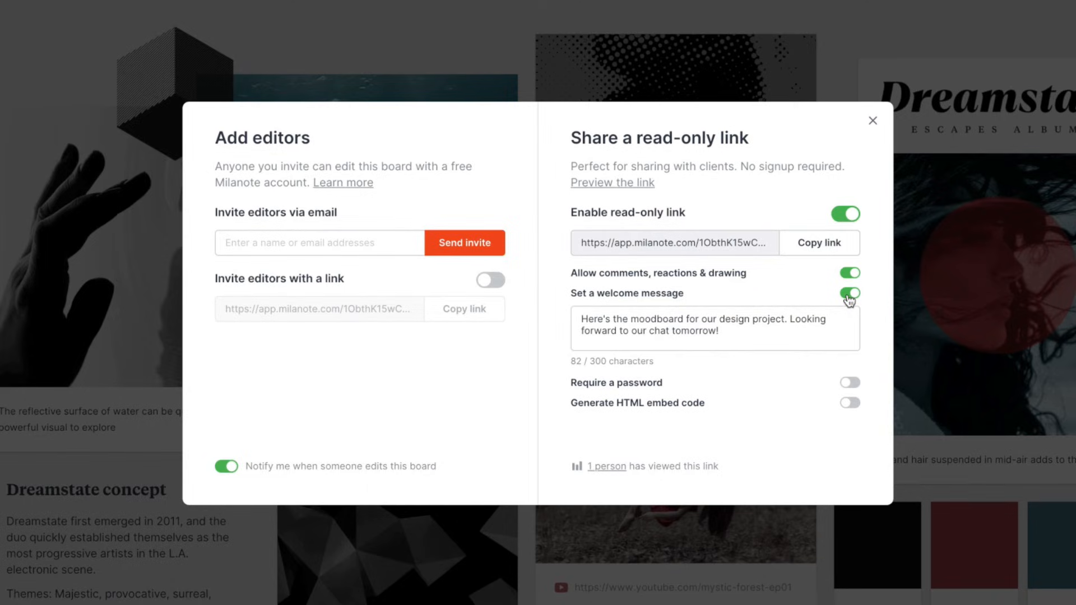
click(849, 293)
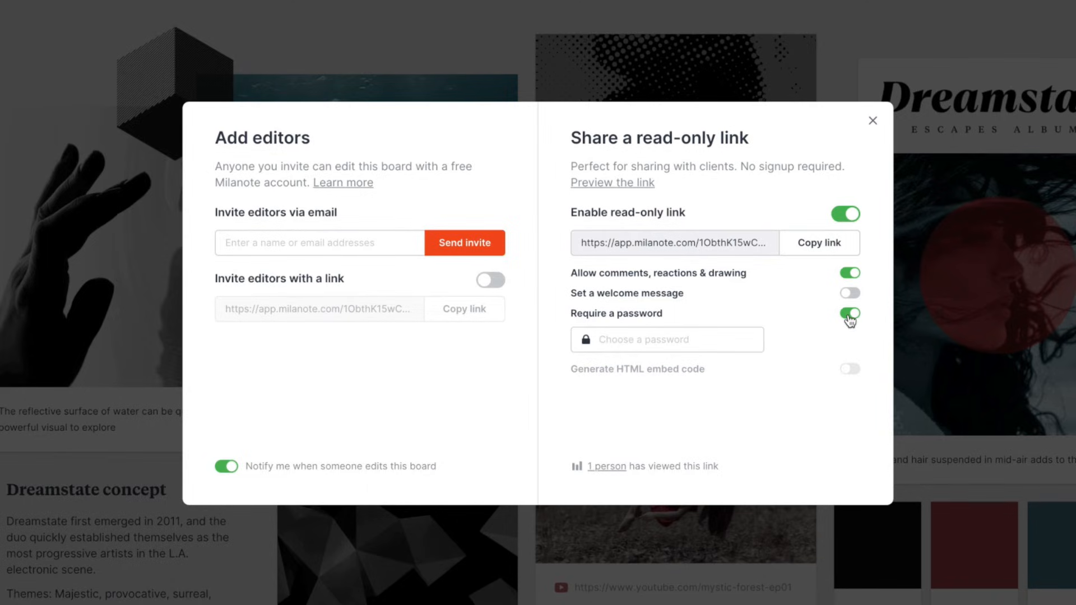
click(850, 314)
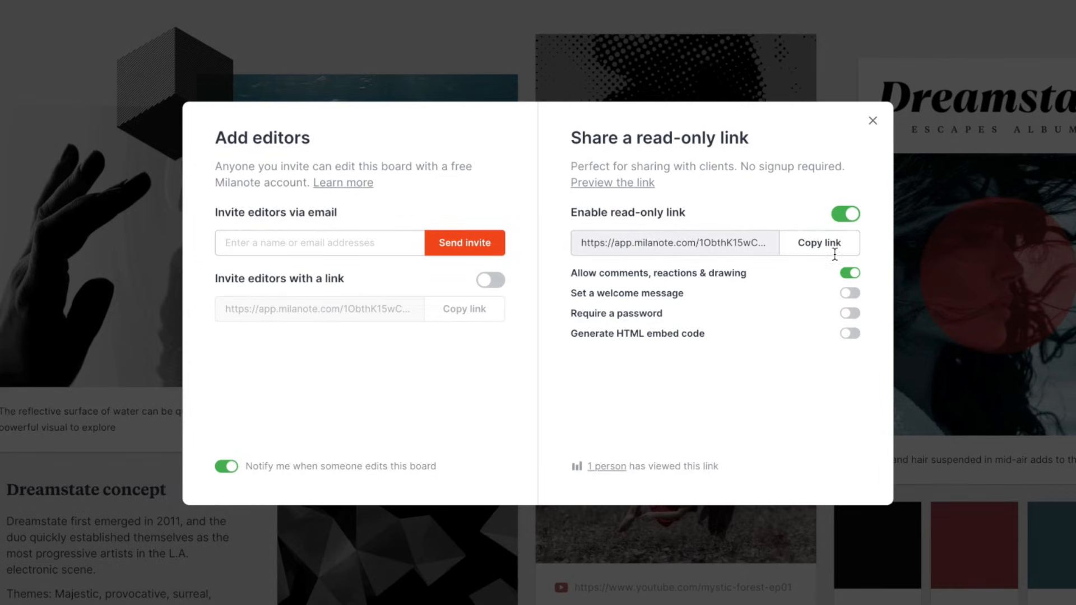
mouse_move(824, 247)
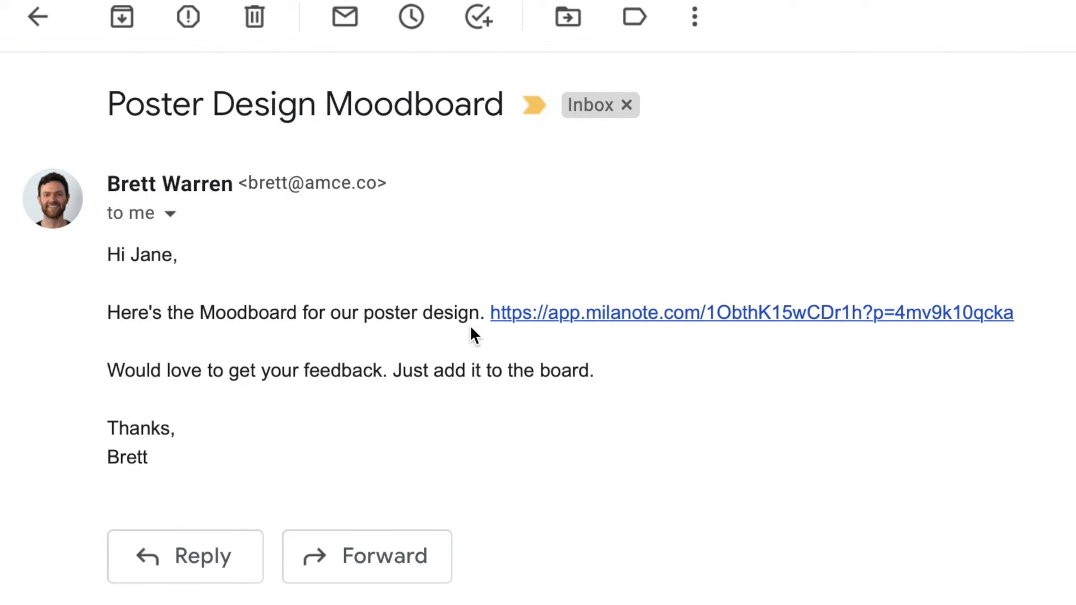
click(752, 313)
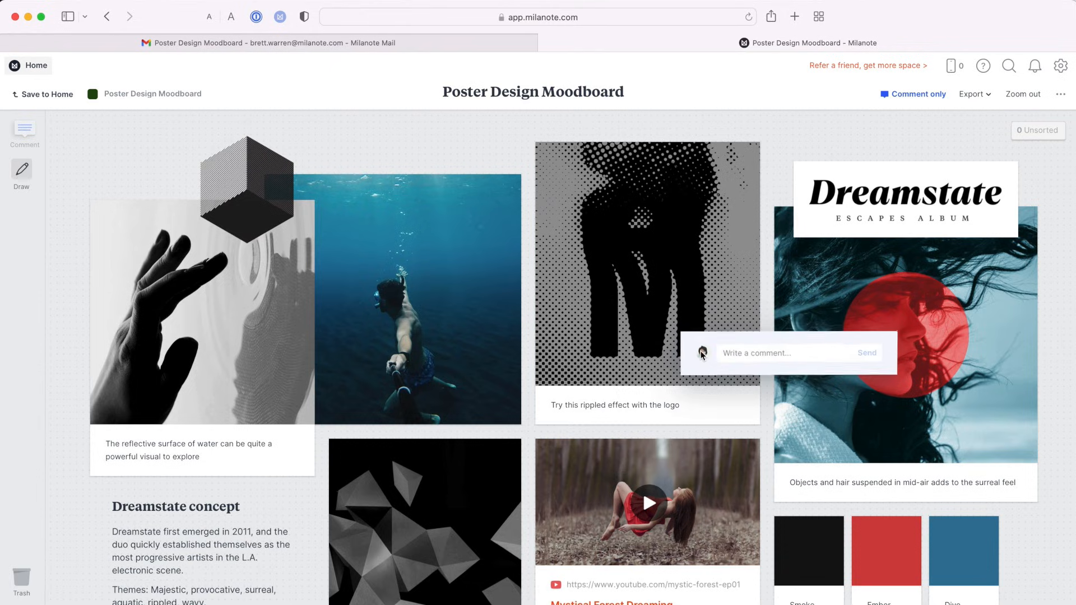
text(Love this pa)
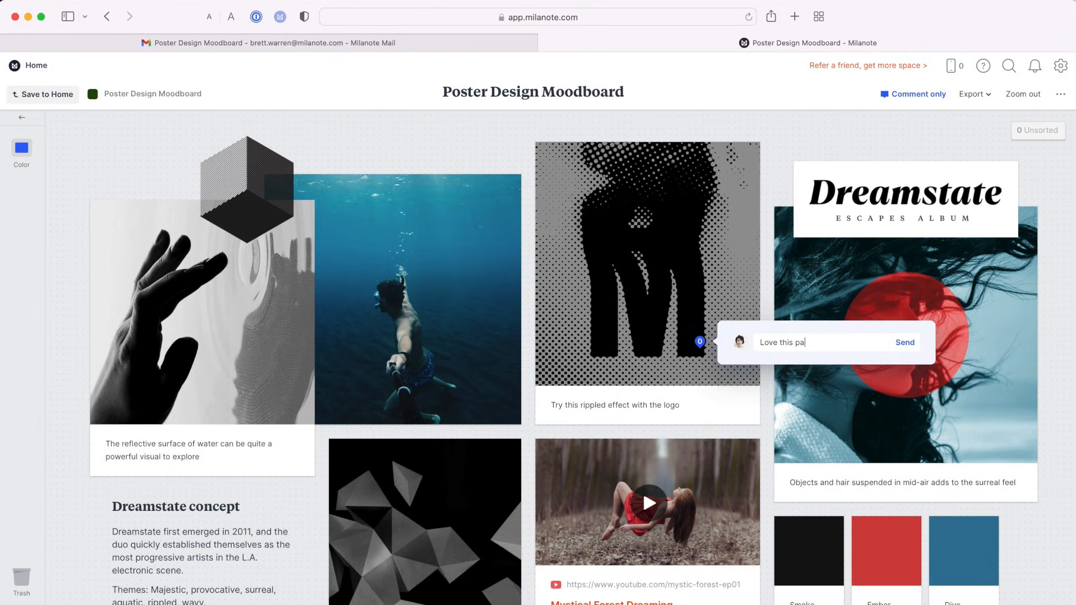